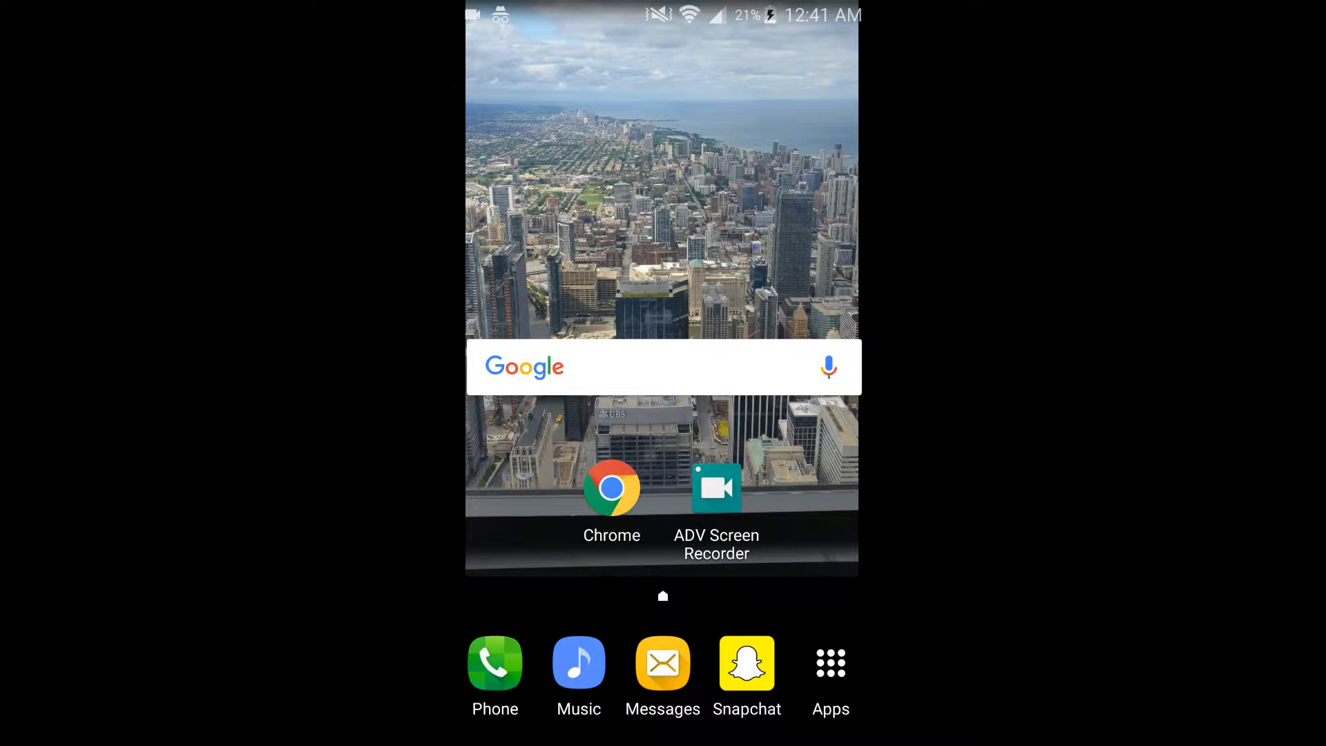
Launch Chrome and load reddit.com/r/NBAStreams from the address bar suggestion
{"action": "left_click", "coordinate": [612, 489]}
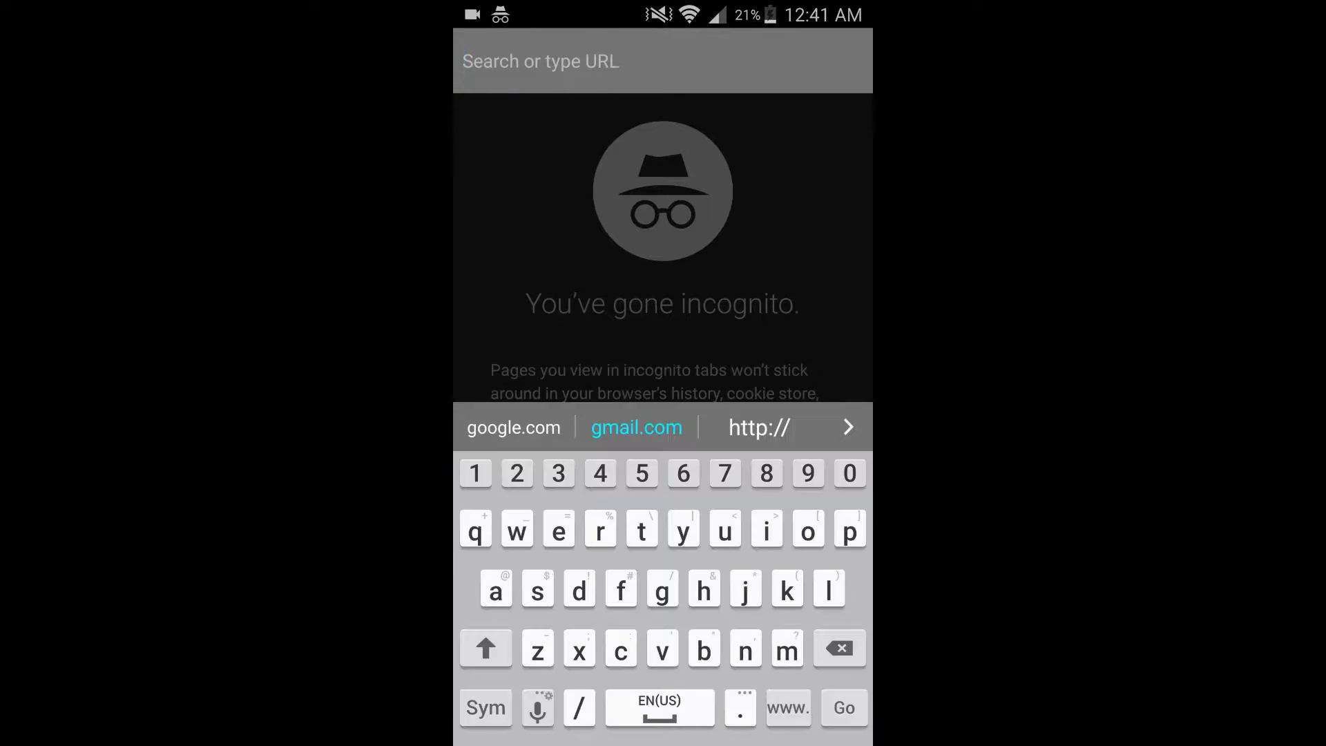
{"action": "left_click", "coordinate": [600, 529]}
{"action": "type", "text": "reddit.com/r"}
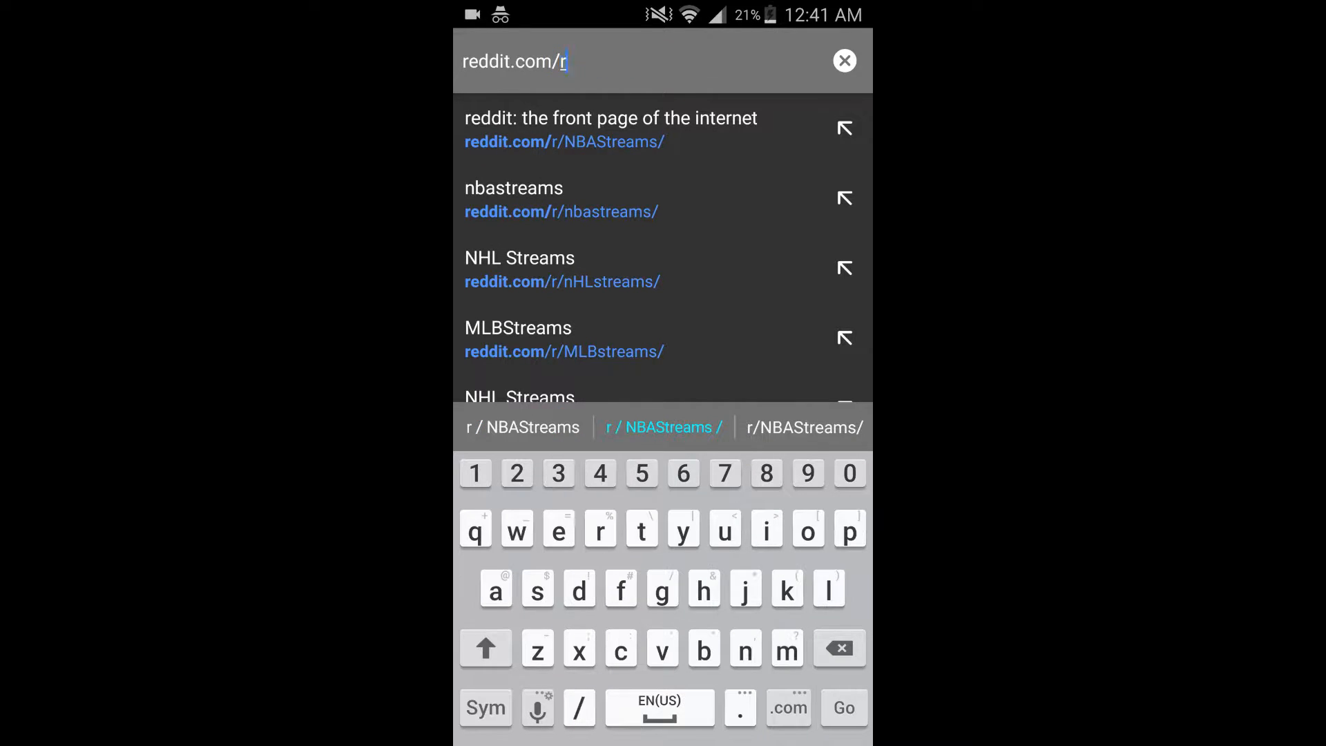
{"action": "left_click", "coordinate": [663, 426]}
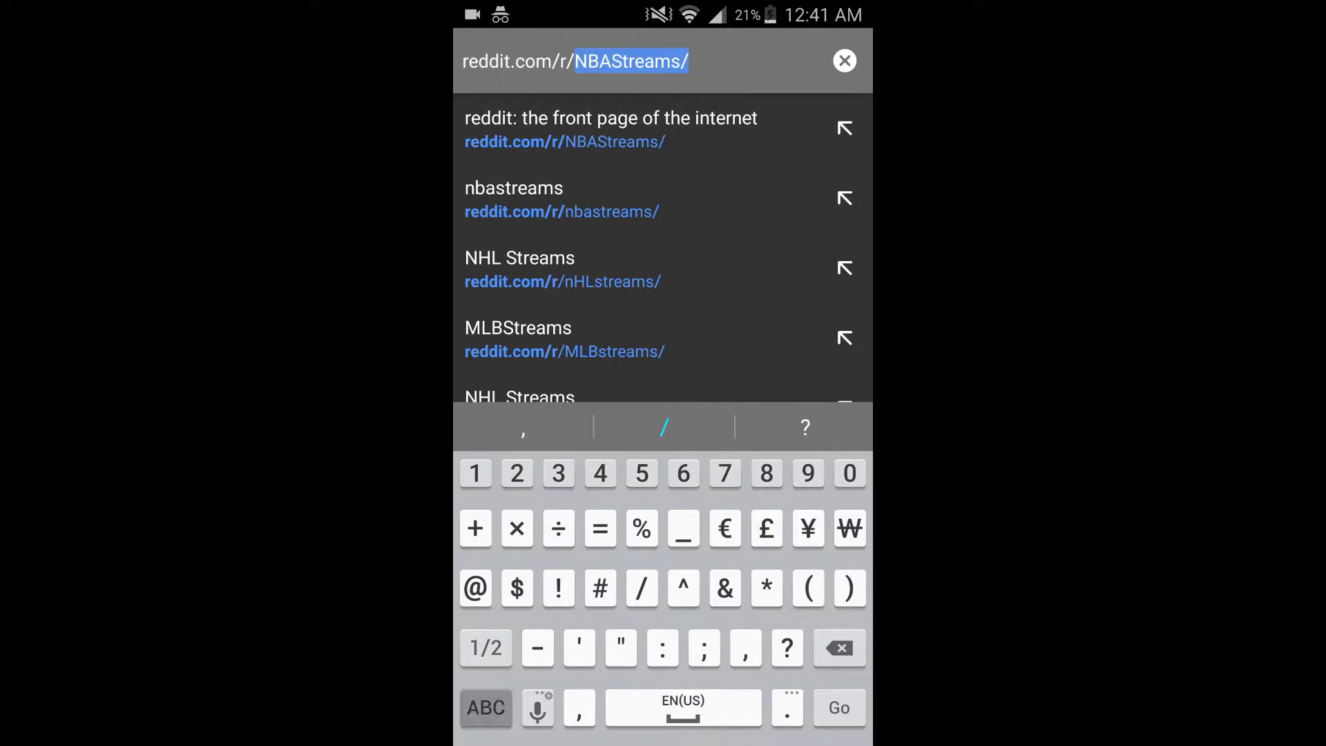
{"action": "left_click", "coordinate": [486, 708]}
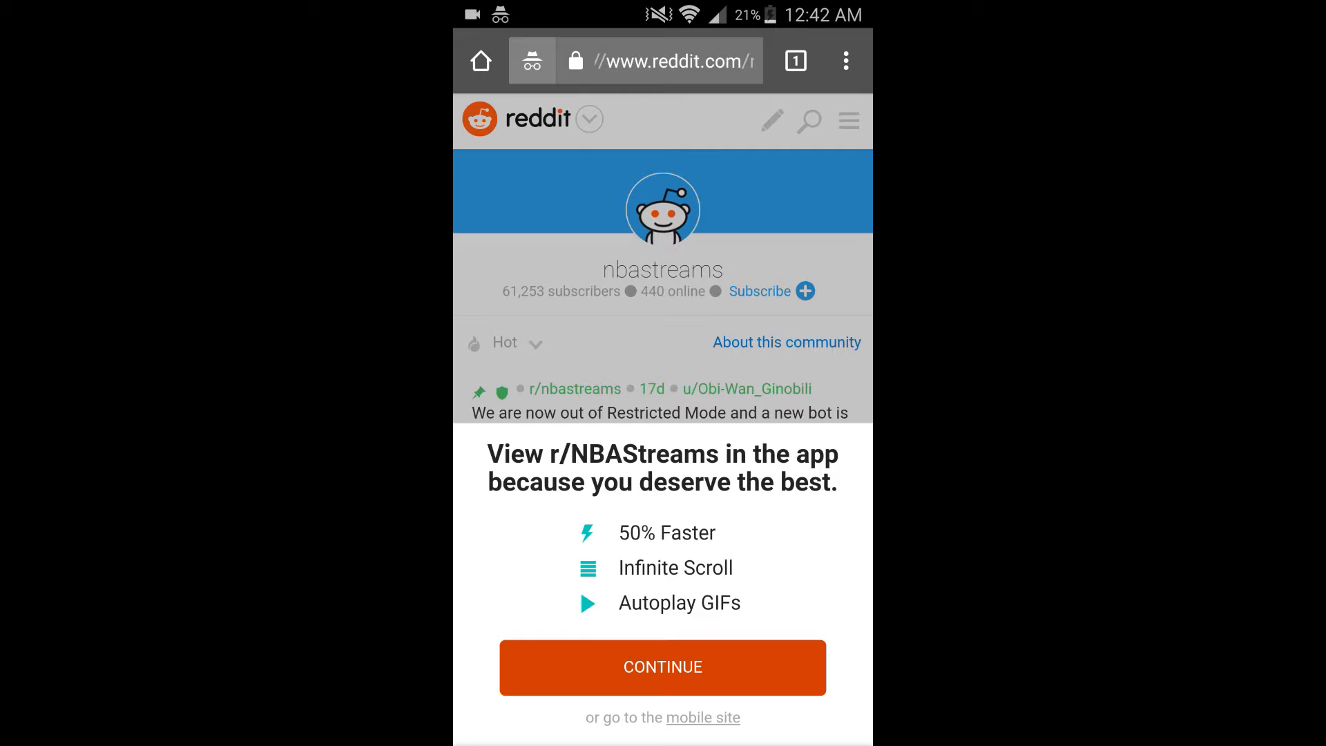
Continue on Reddit's mobile site instead of the app and scroll through the subreddit posts
{"action": "left_click", "coordinate": [703, 718]}
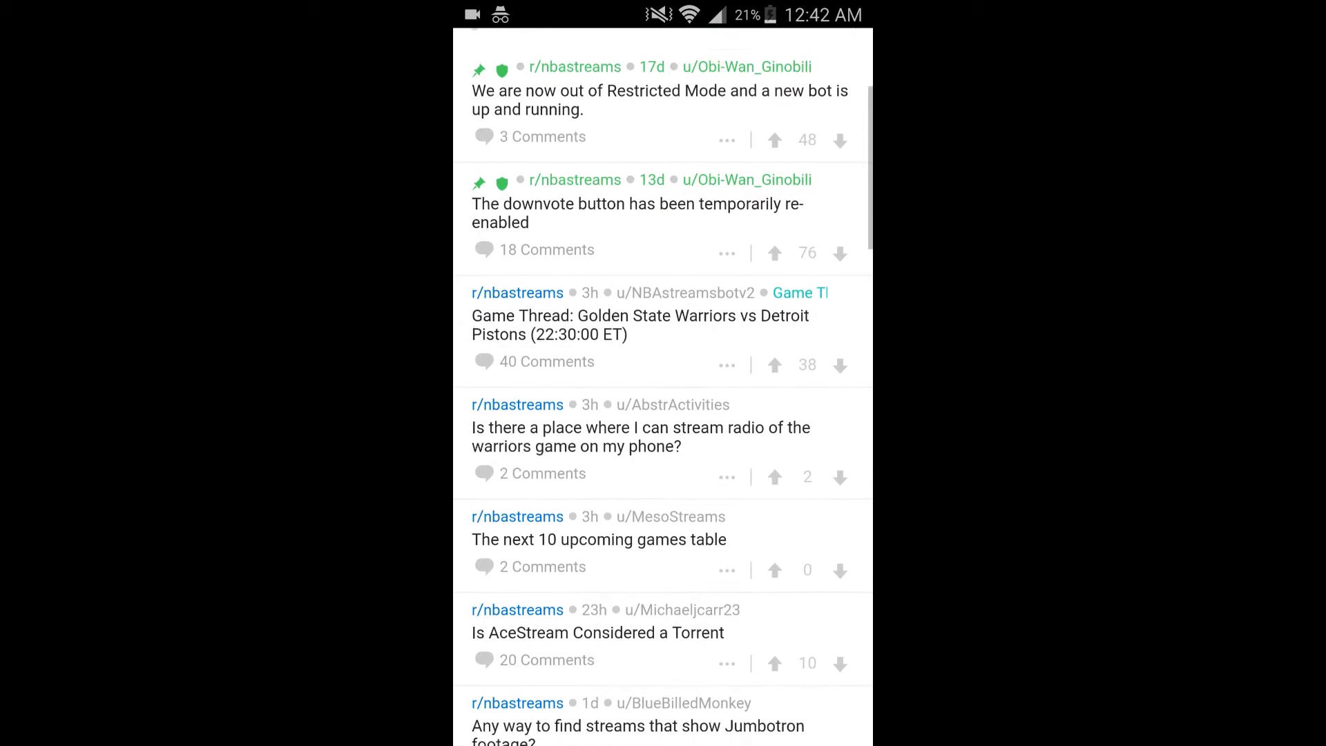
{"action": "scroll", "scroll_direction": "down", "scroll_amount": 3}
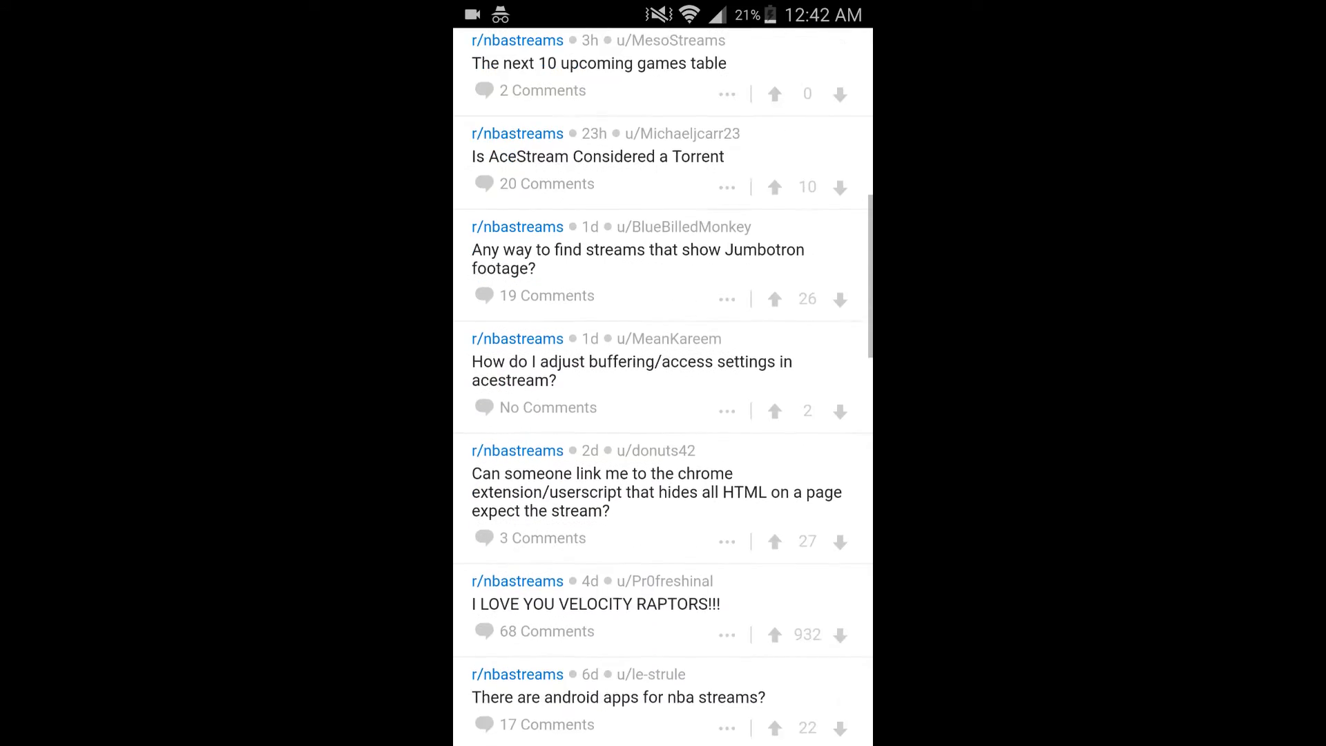
{"action": "scroll", "scroll_direction": "down", "scroll_amount": 3}
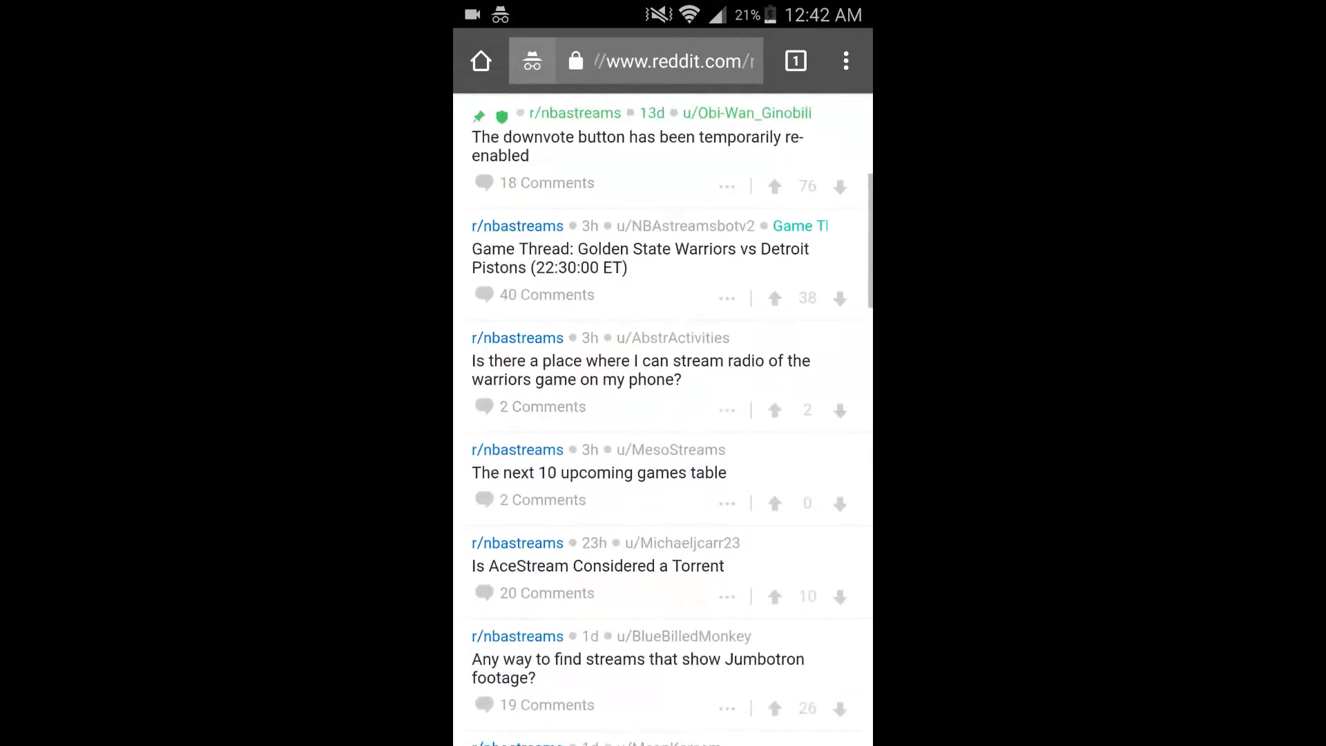
{"action": "scroll", "scroll_direction": "down", "scroll_amount": 3}
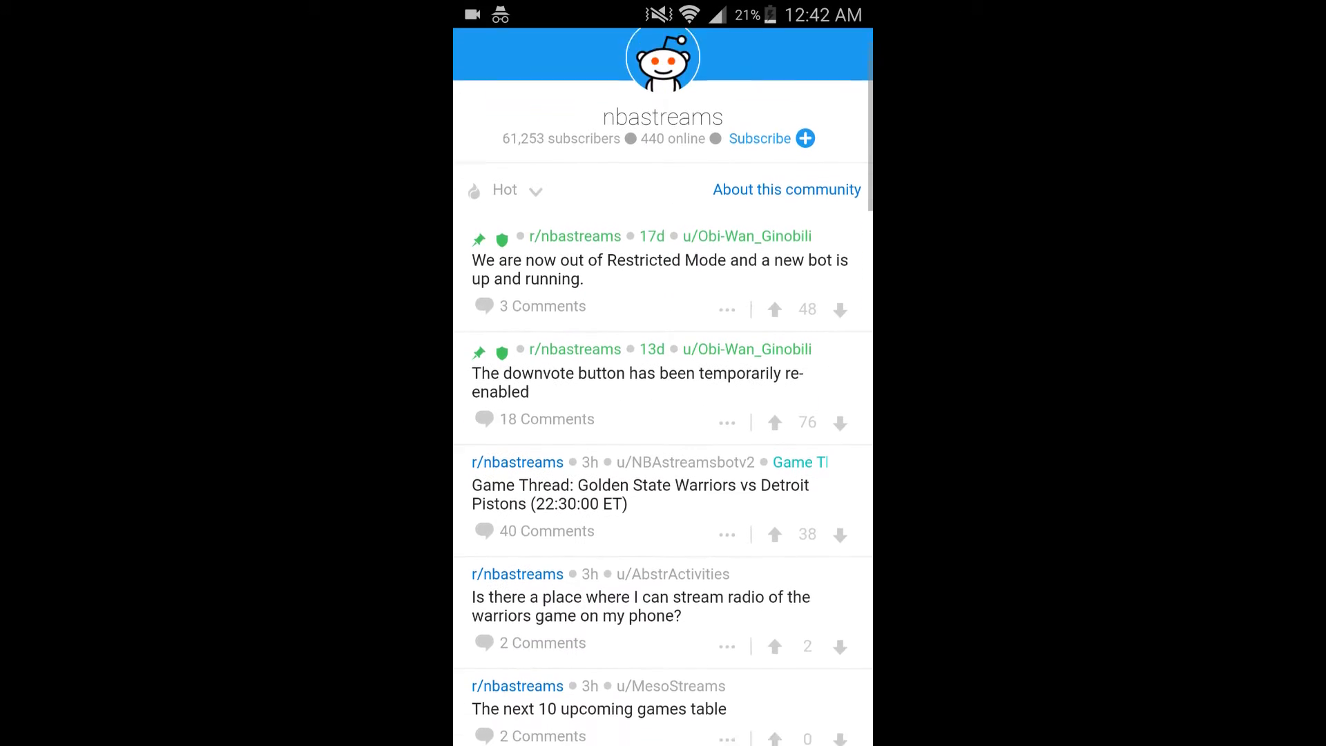
{"action": "scroll", "scroll_direction": "up", "scroll_amount": 3}
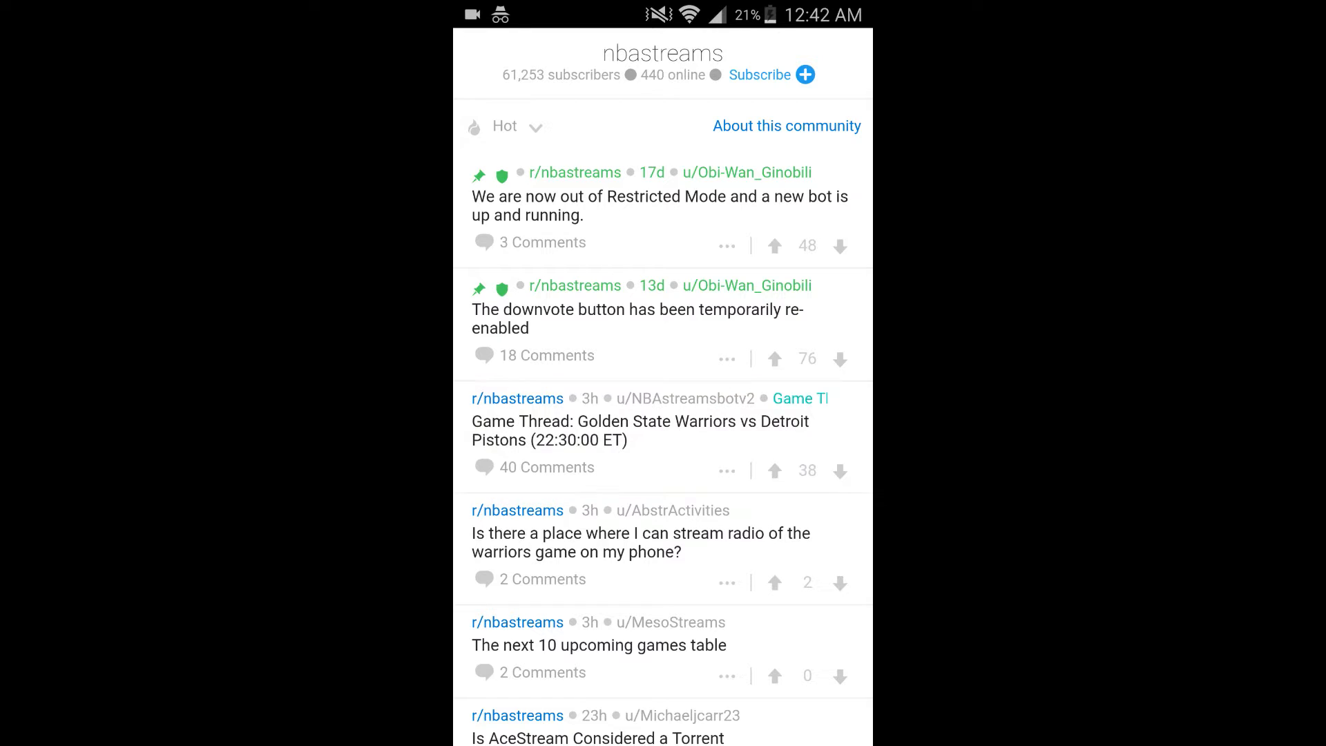
Open the Warriors vs Pistons game thread and scroll through its stream link comments
{"action": "left_click", "coordinate": [641, 430]}
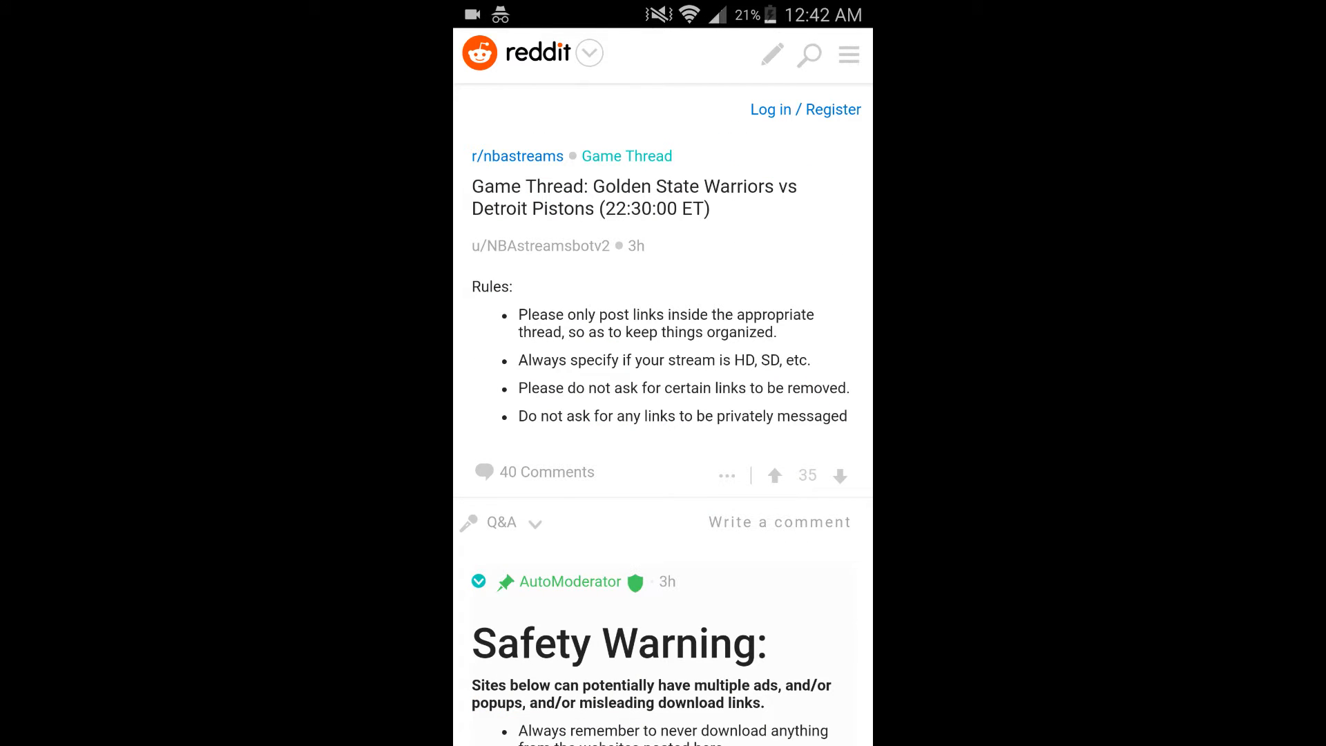
{"action": "scroll", "scroll_direction": "down", "scroll_amount": 3}
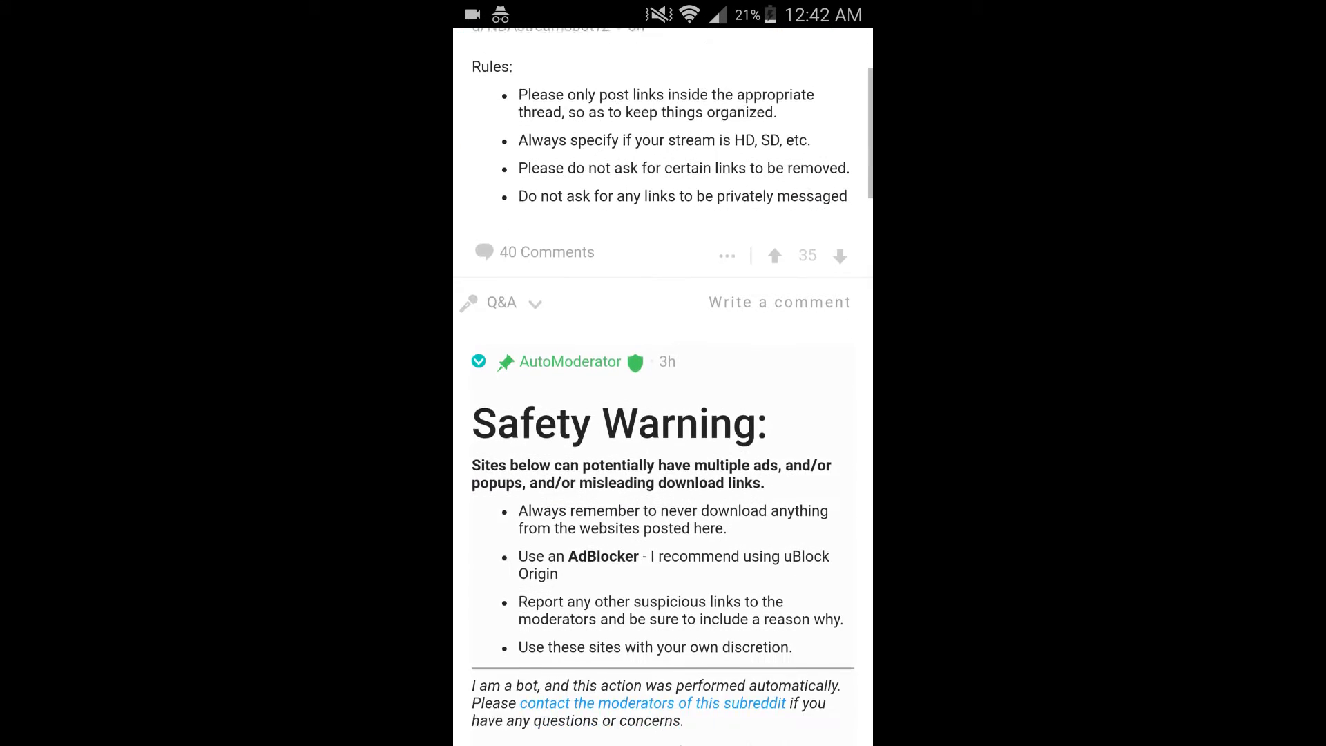
{"action": "scroll", "scroll_direction": "down", "scroll_amount": 3}
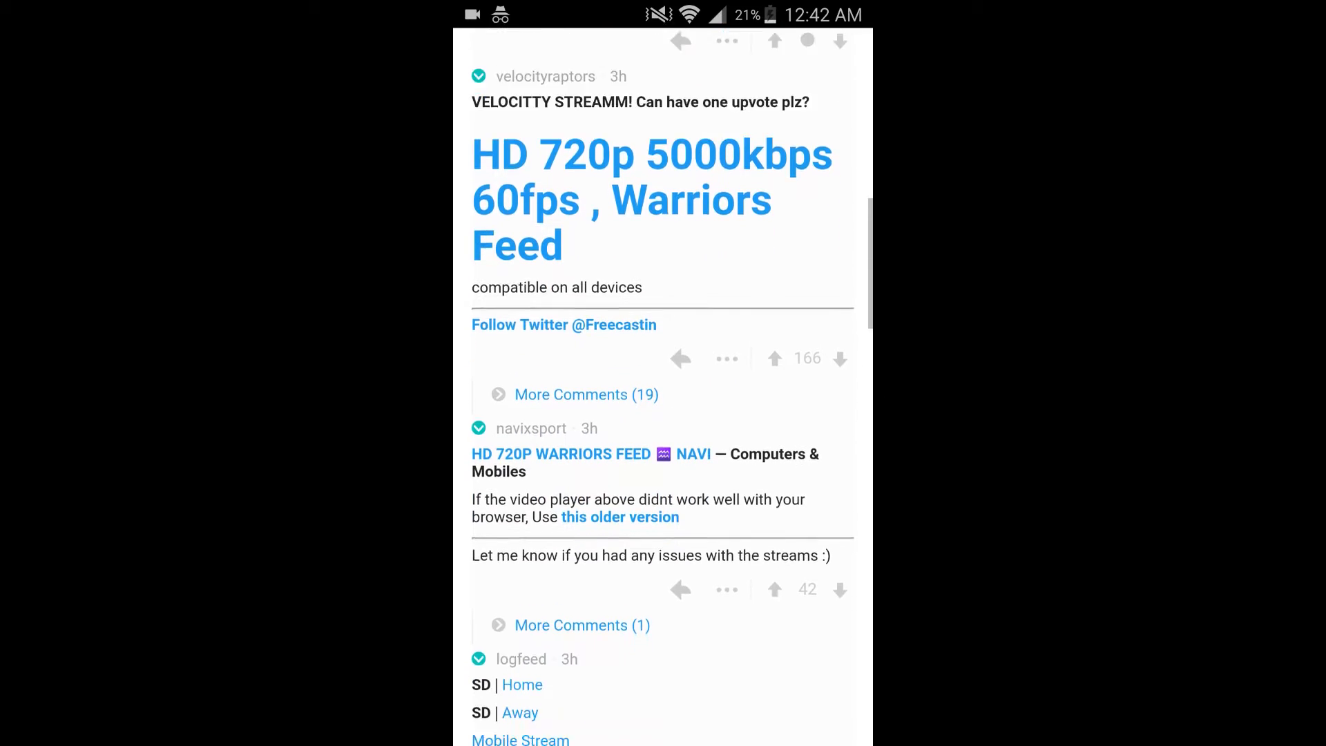
{"action": "scroll", "scroll_direction": "down", "scroll_amount": 3}
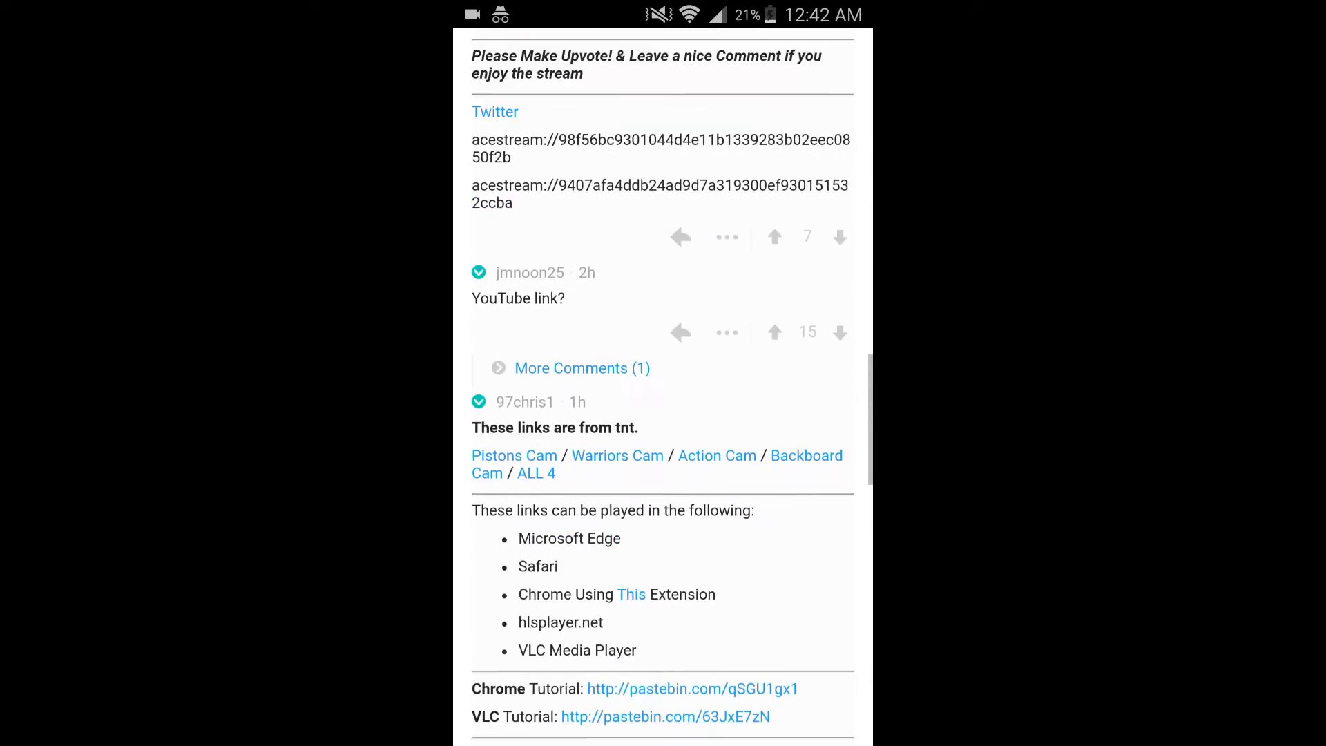
{"action": "scroll", "scroll_direction": "up", "scroll_amount": 3}
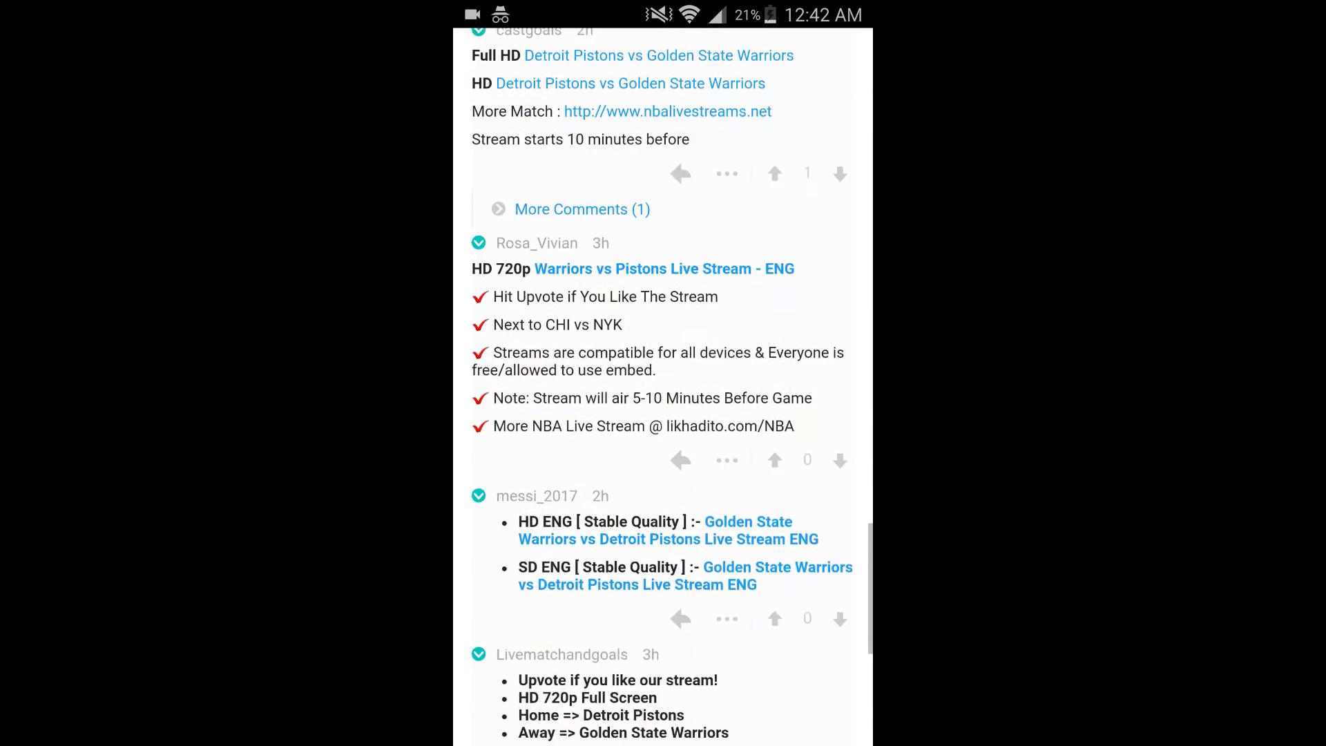
{"action": "scroll", "scroll_direction": "down", "scroll_amount": 3}
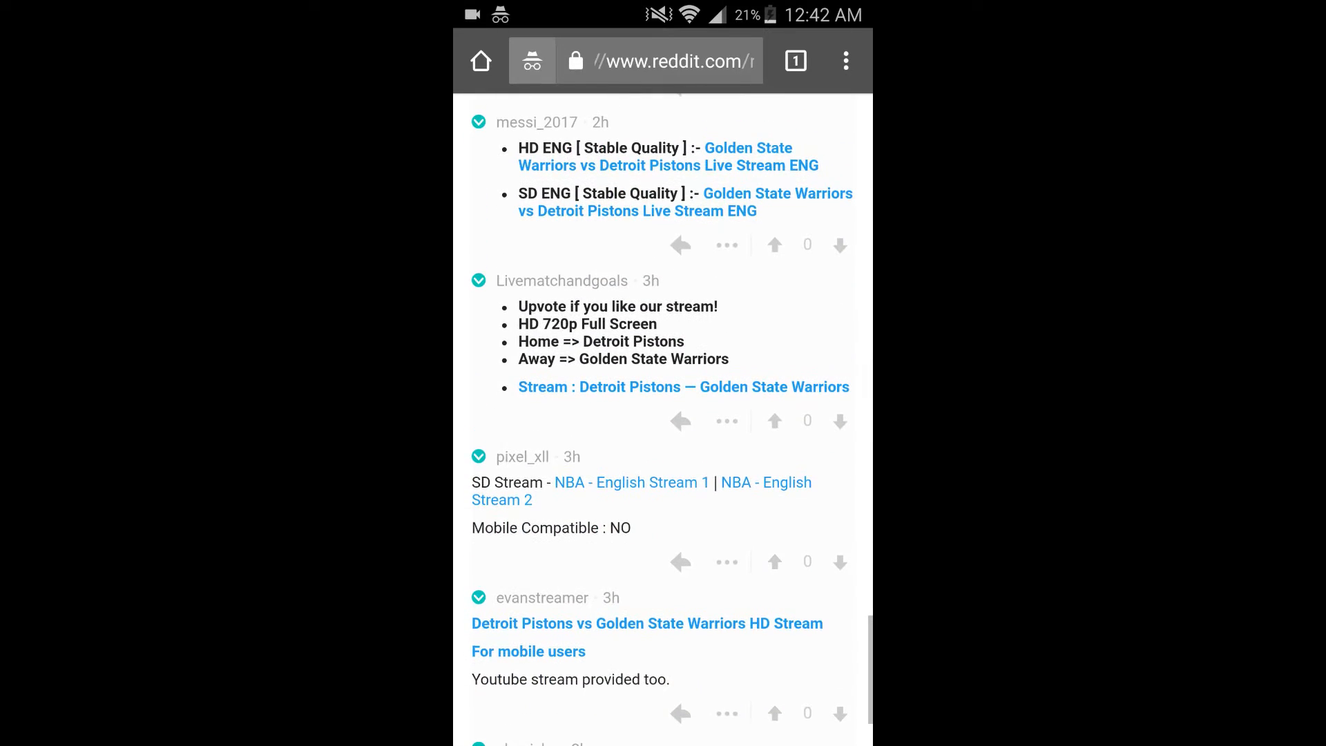
{"action": "scroll", "scroll_direction": "up", "scroll_amount": 3}
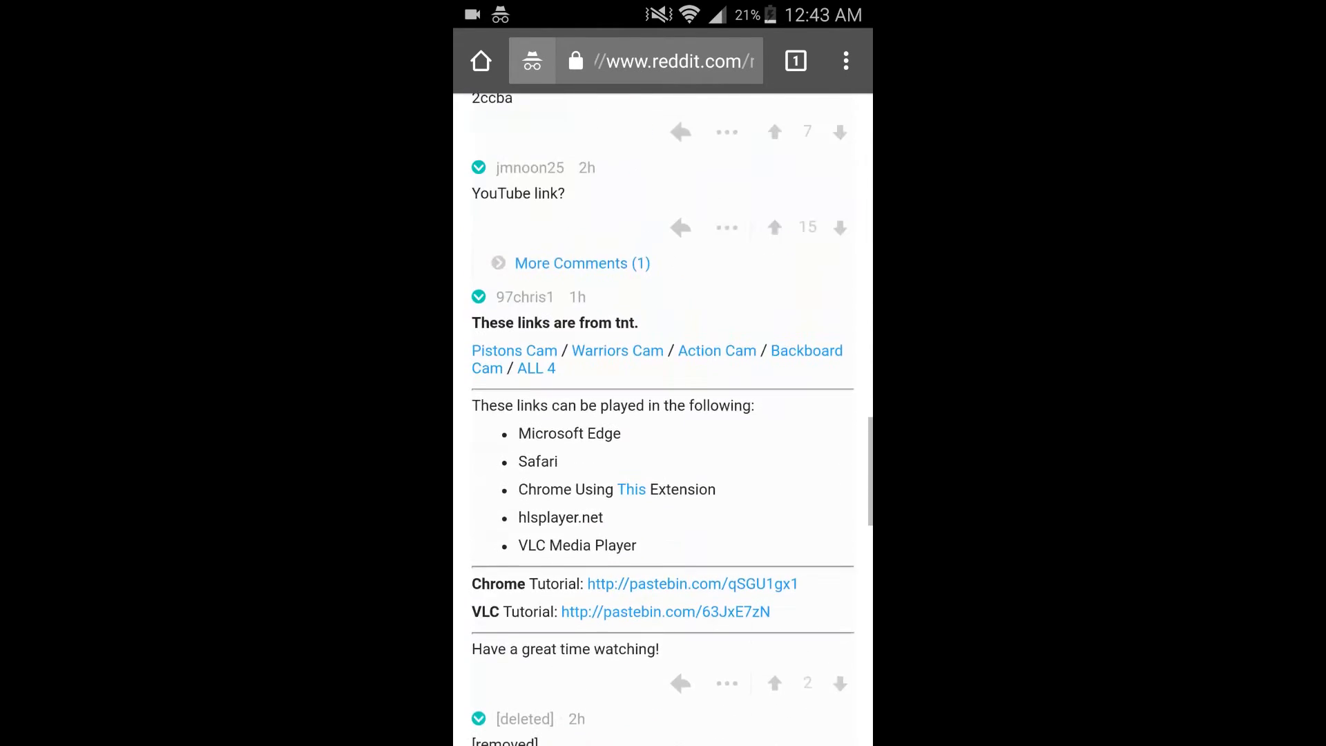
{"action": "scroll", "scroll_direction": "up", "scroll_amount": 3}
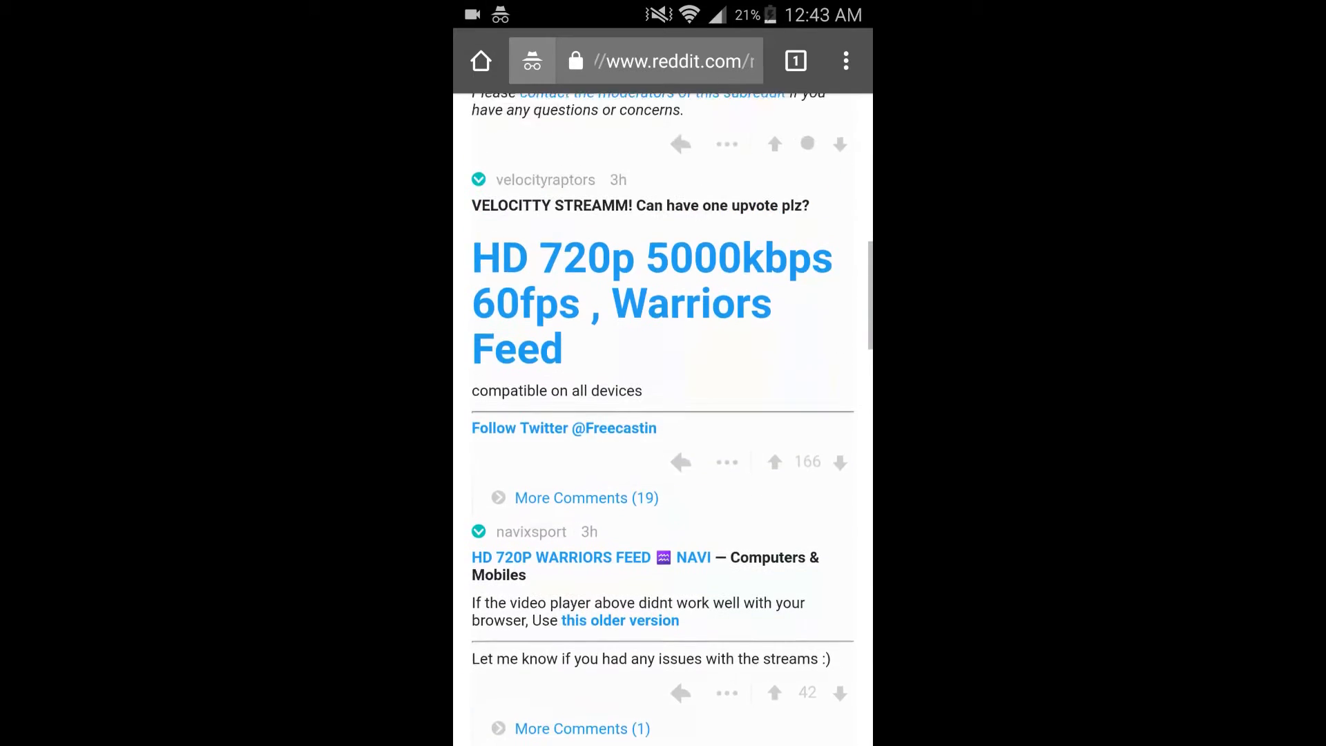
{"action": "scroll", "scroll_direction": "up", "scroll_amount": 3}
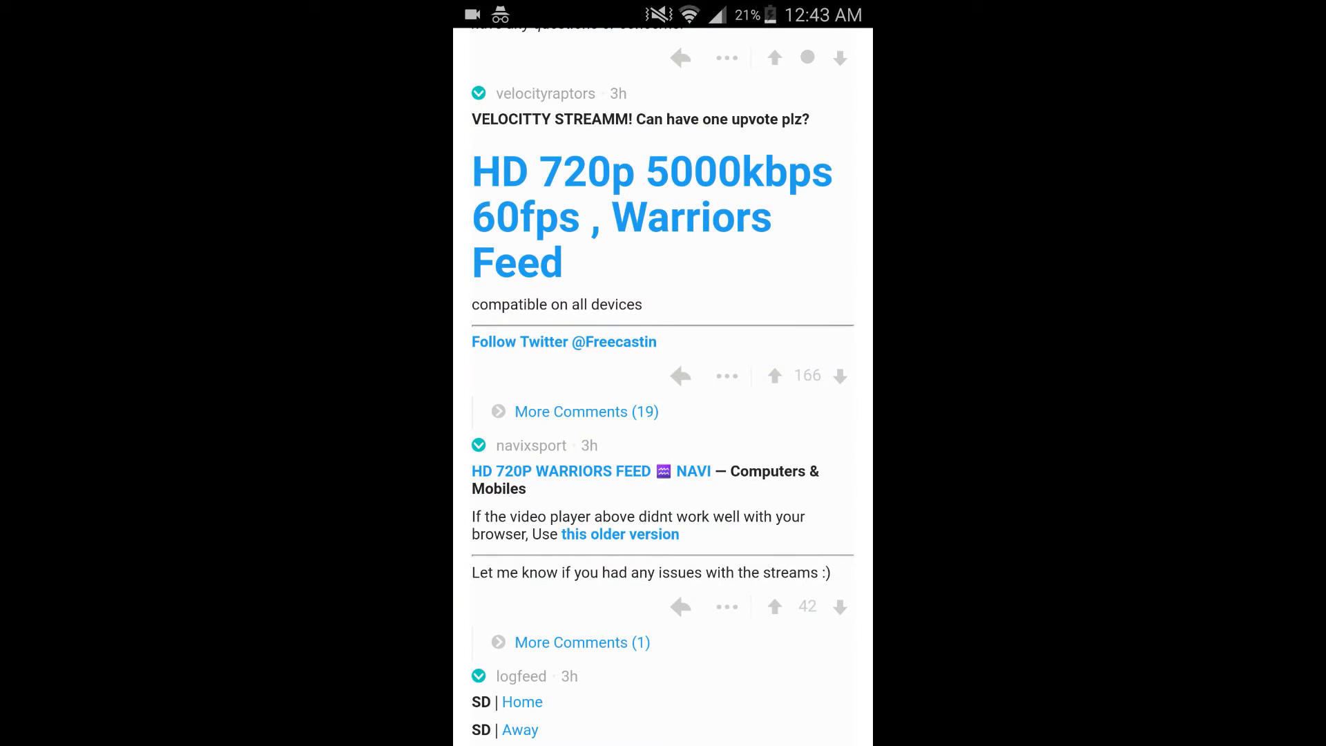
{"action": "scroll", "scroll_direction": "down", "scroll_amount": 3}
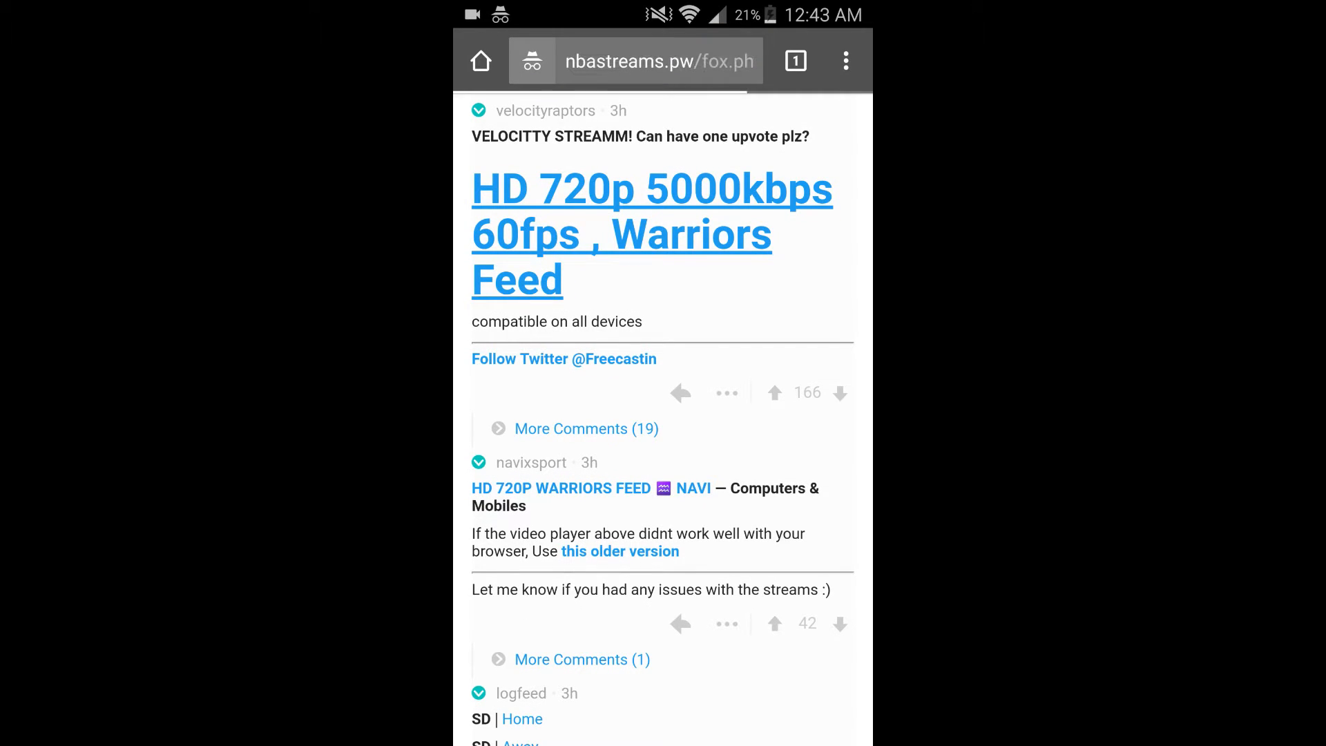
Start the HD Warriors Feed stream and dismiss the fake x51anddraw.com prize alert
{"action": "left_click", "coordinate": [651, 235]}
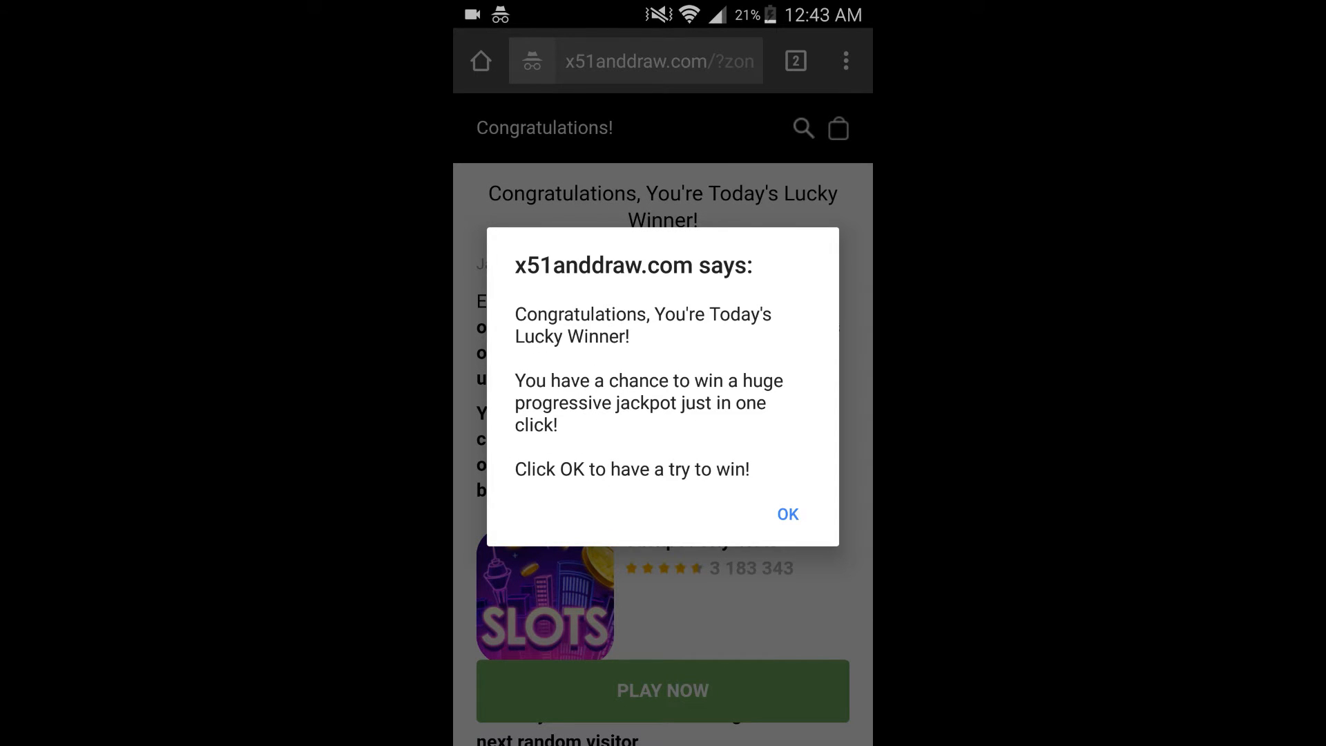
{"action": "left_click", "coordinate": [787, 514]}
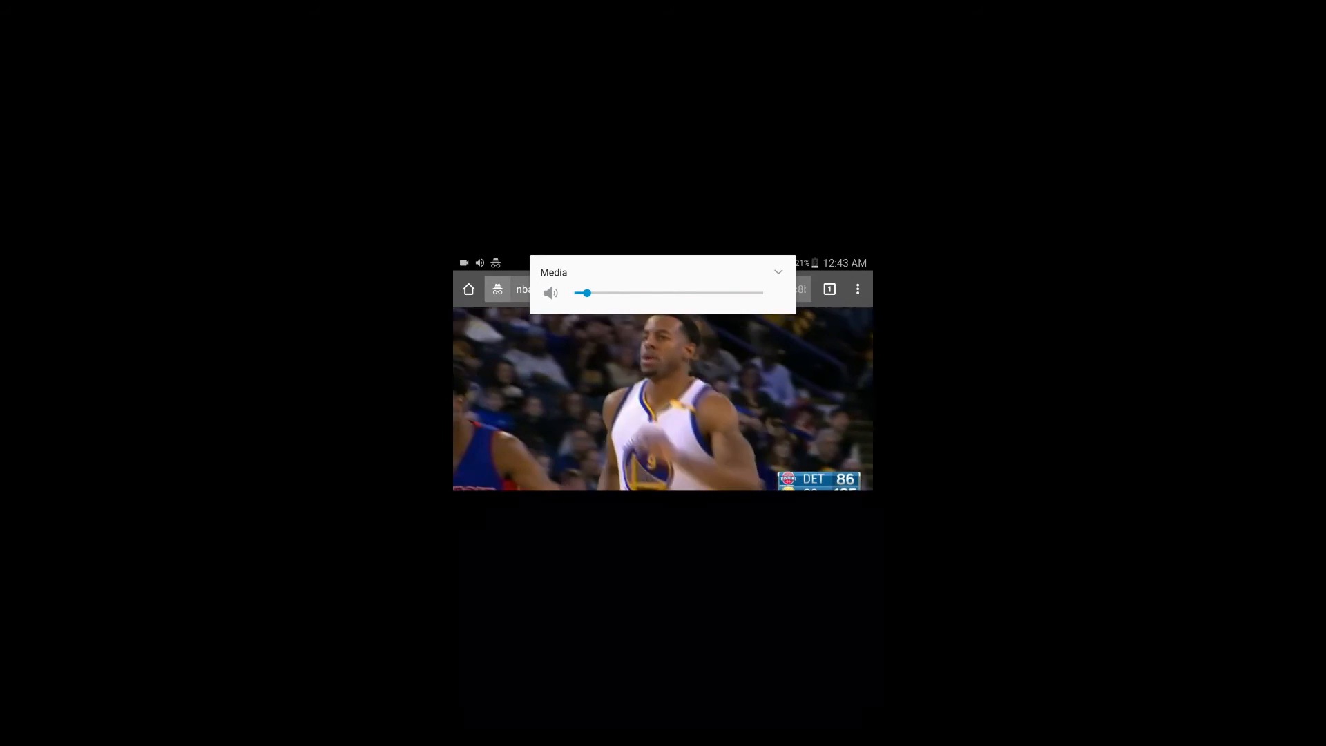